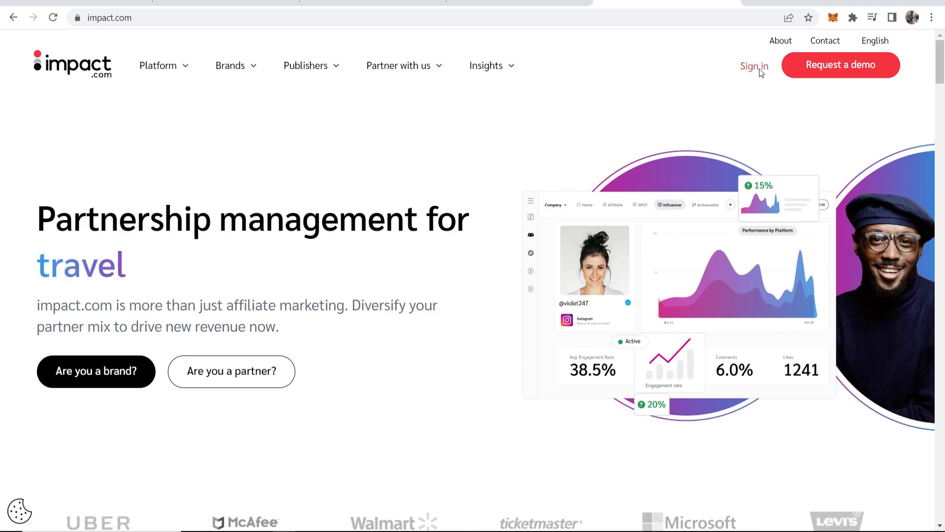
Step: Sign in to the impact.com partner account with the saved username and password
click(754, 65)
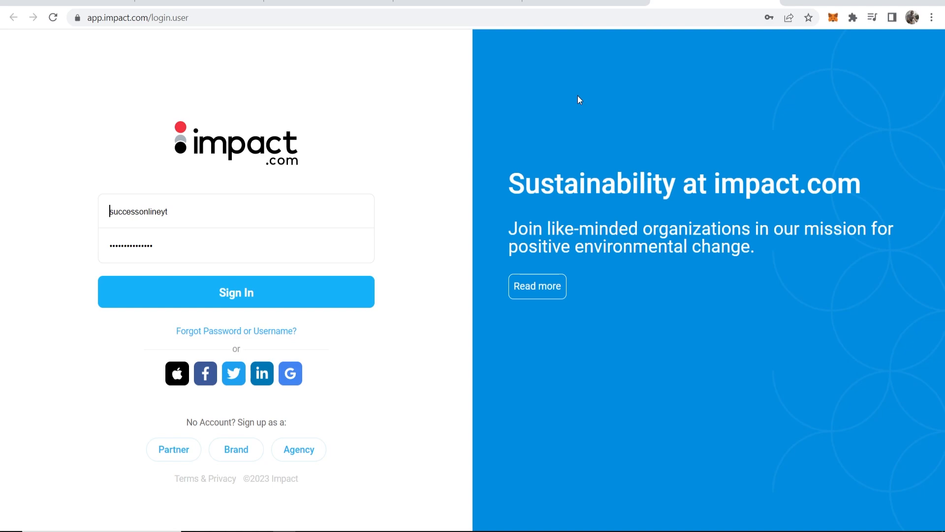
click(236, 291)
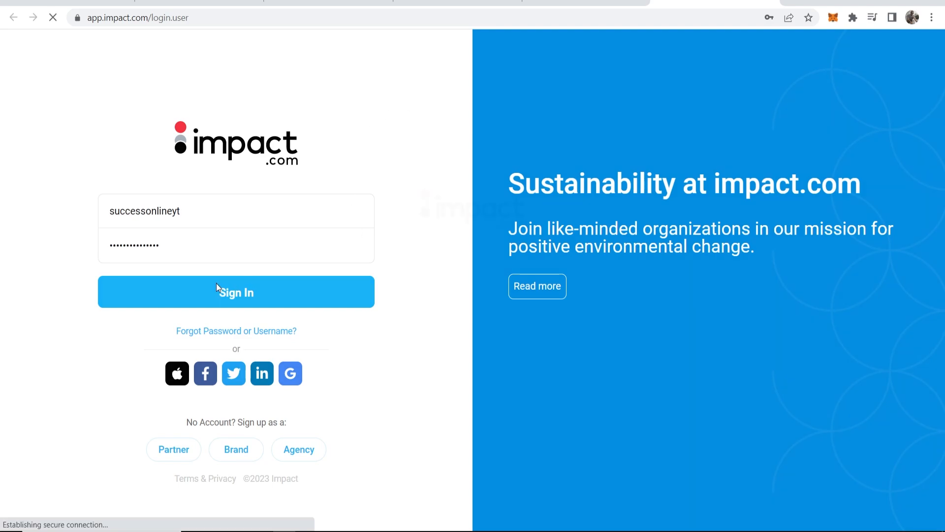
click(237, 291)
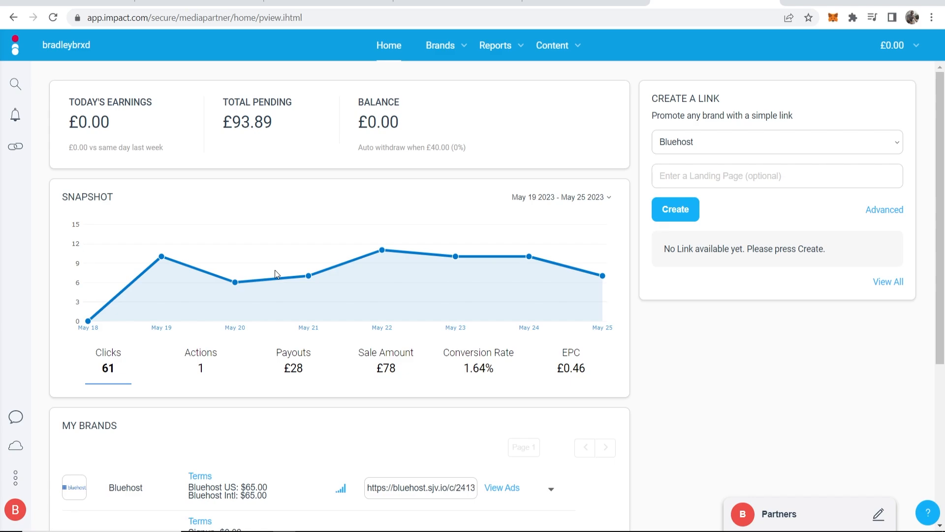
mouse_move(254, 116)
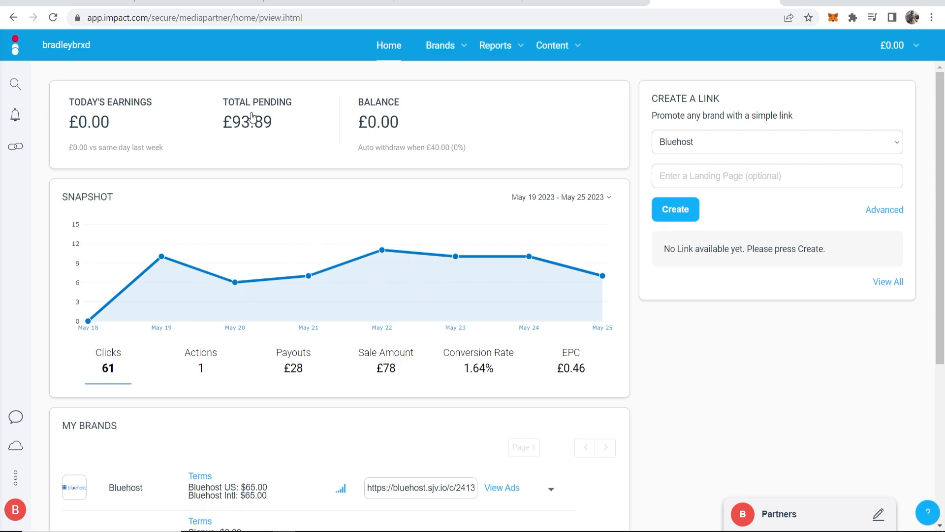
mouse_move(348, 68)
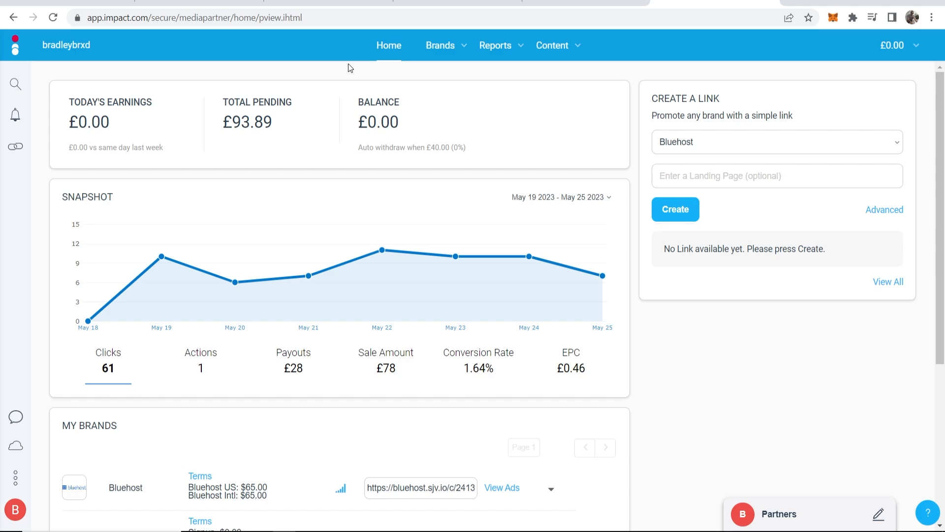
mouse_move(447, 83)
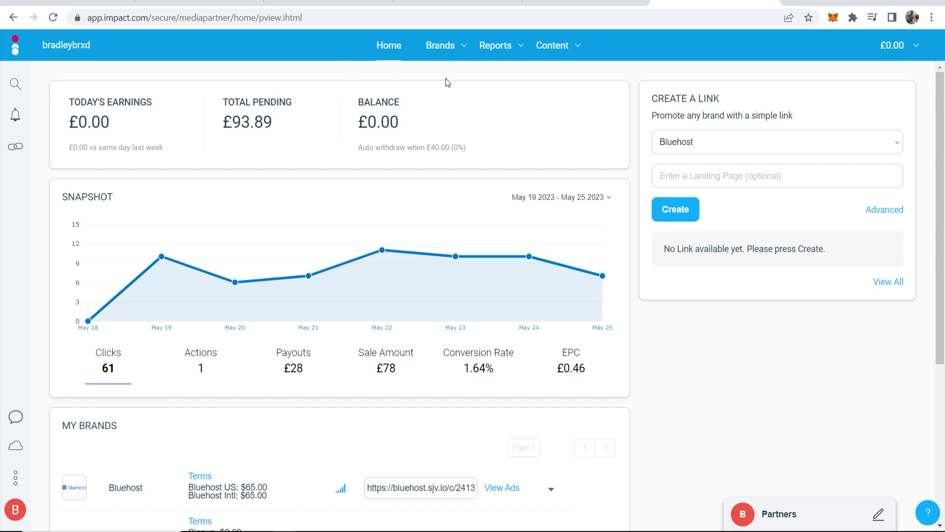
Step: Expand the Brands menu in the dashboard's top navigation
click(440, 45)
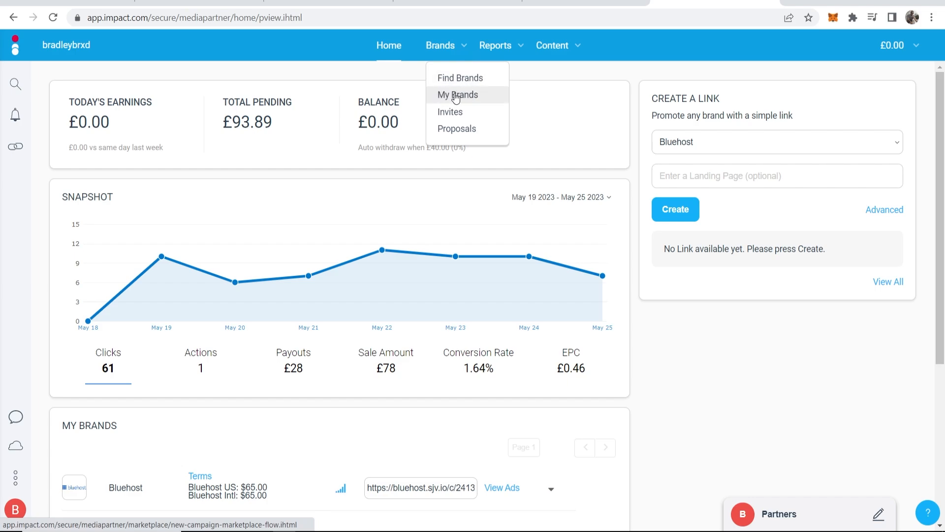
Step: Show My Brands, glance at All Brands, and return to the five joined brands
click(457, 94)
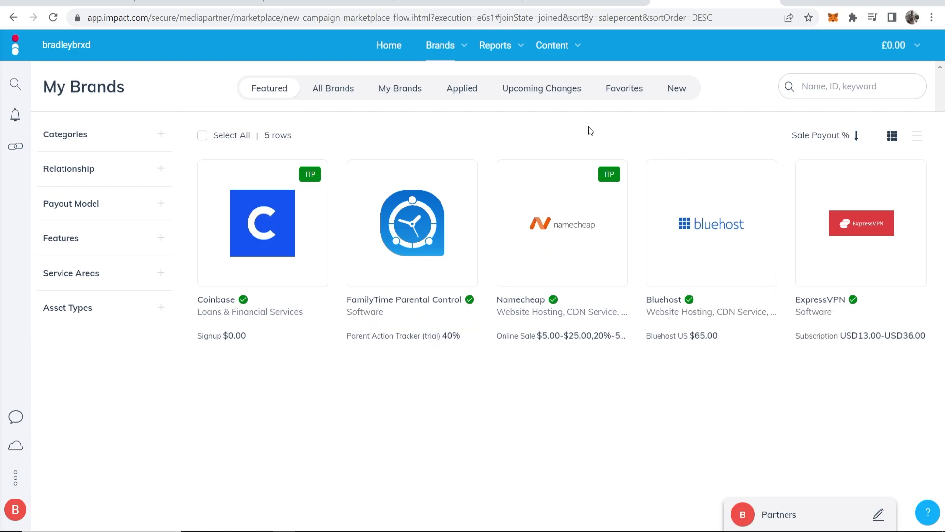
mouse_move(230, 61)
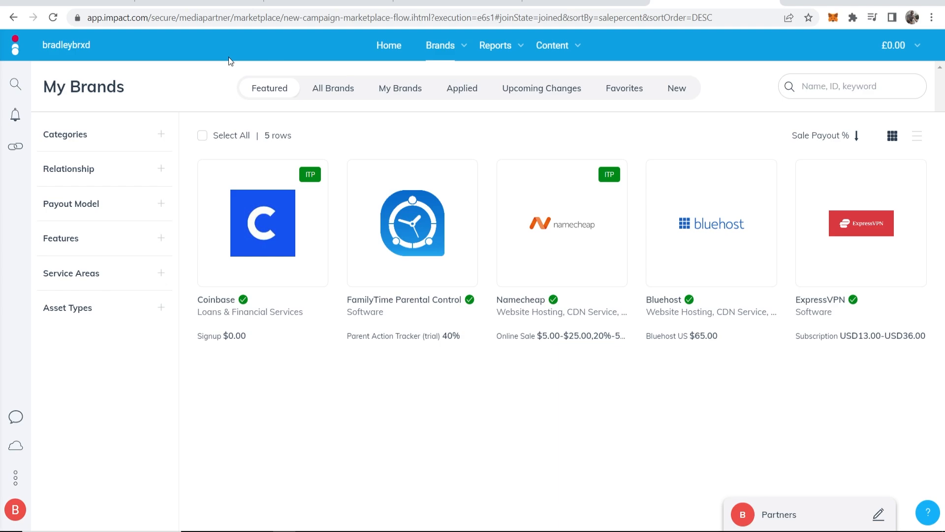
click(333, 89)
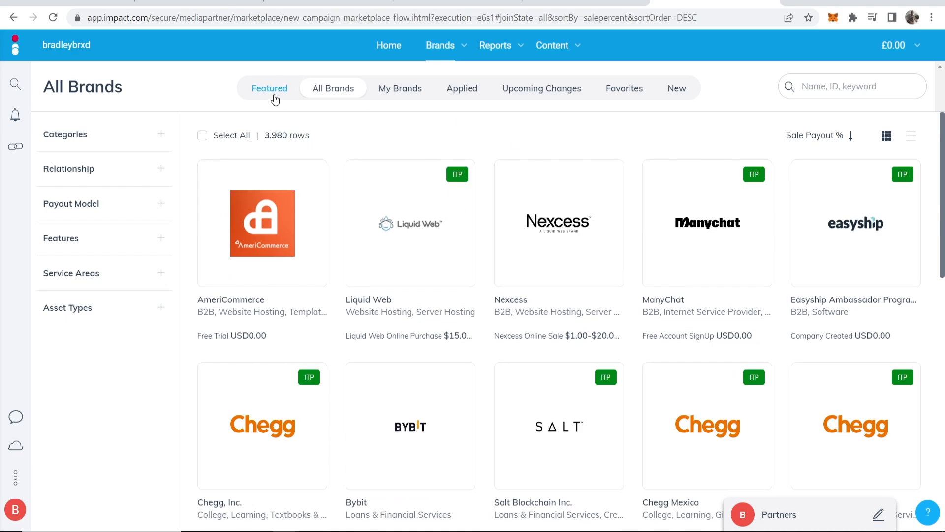
click(399, 88)
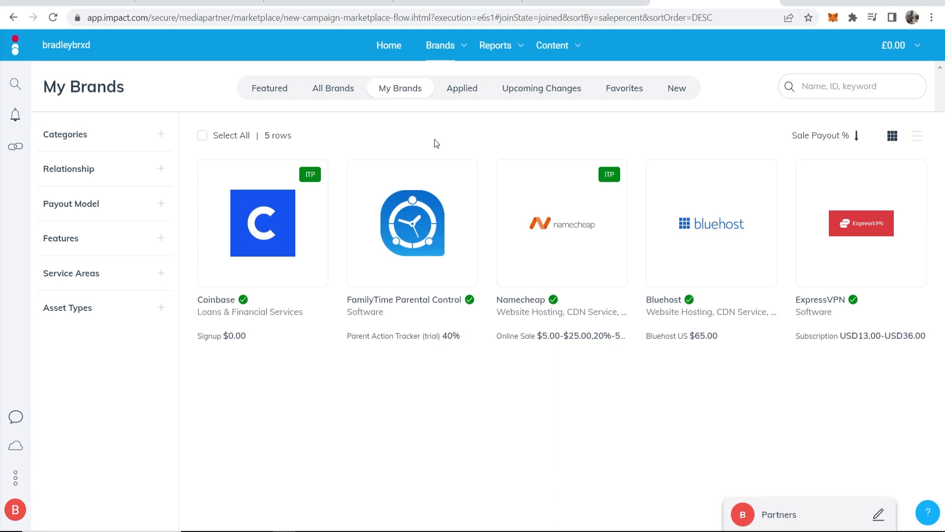
mouse_move(471, 215)
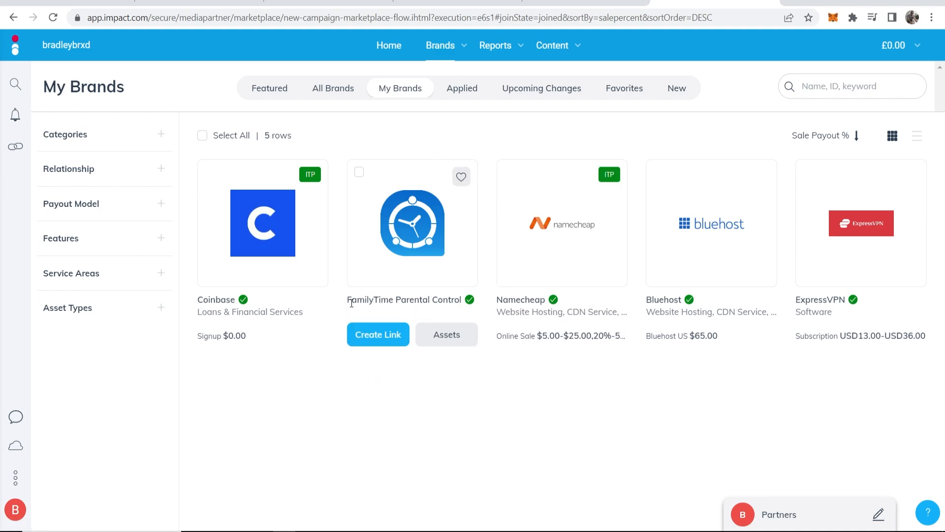
mouse_move(377, 340)
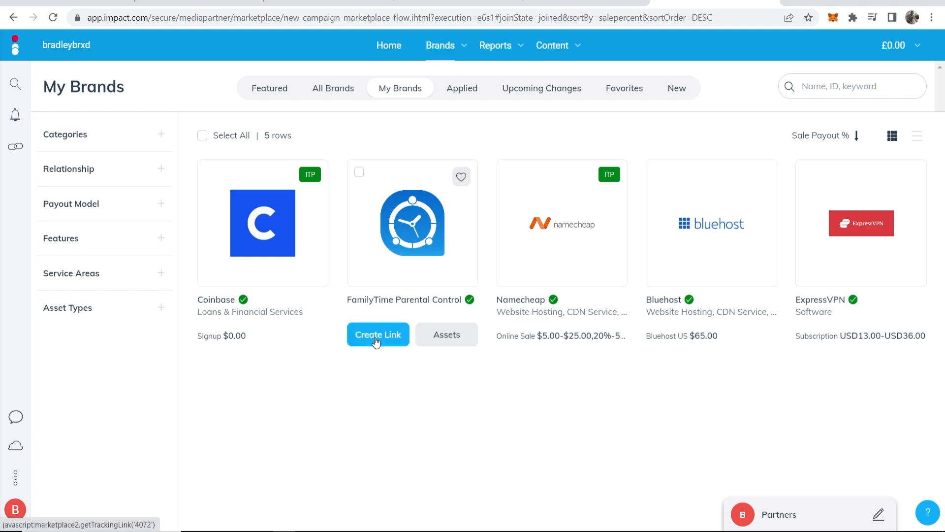
Step: Create a FamilyTime Parental Control link and go to View All created links
click(379, 335)
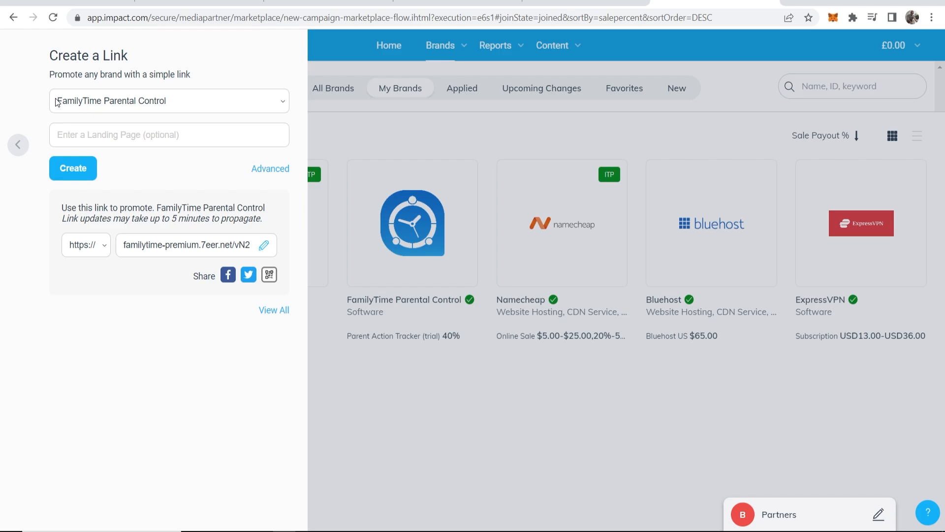
mouse_move(73, 185)
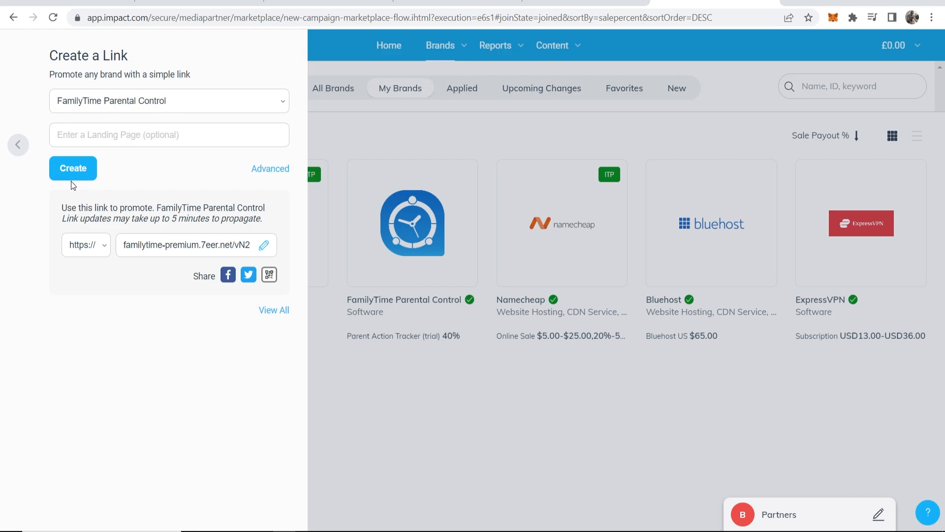
click(269, 168)
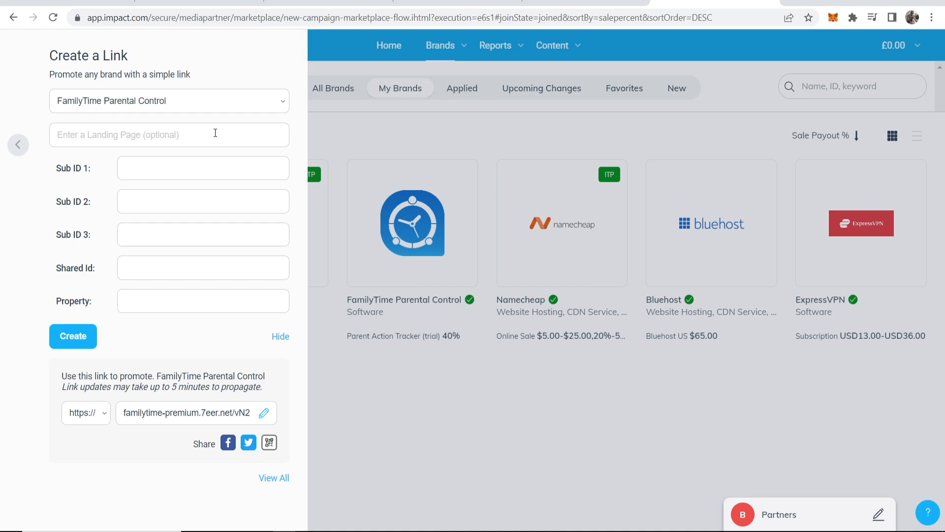
mouse_move(247, 127)
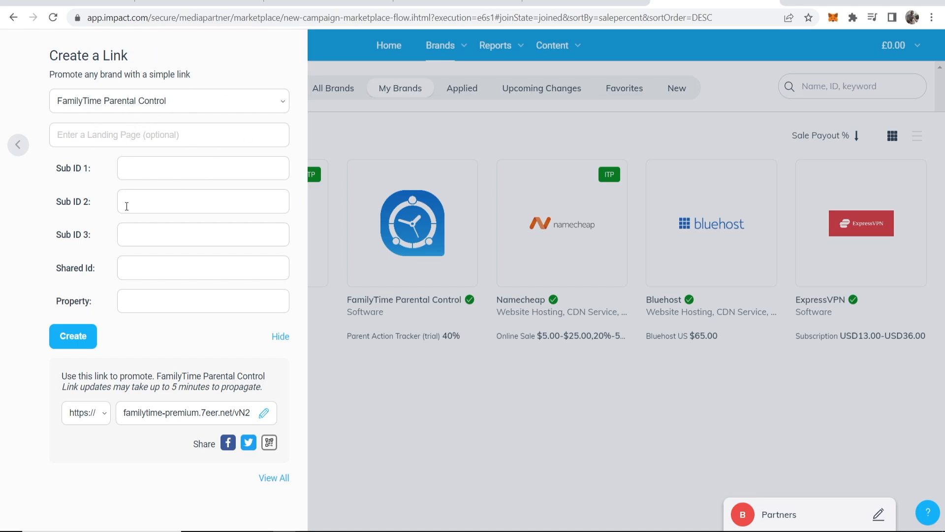
mouse_move(79, 339)
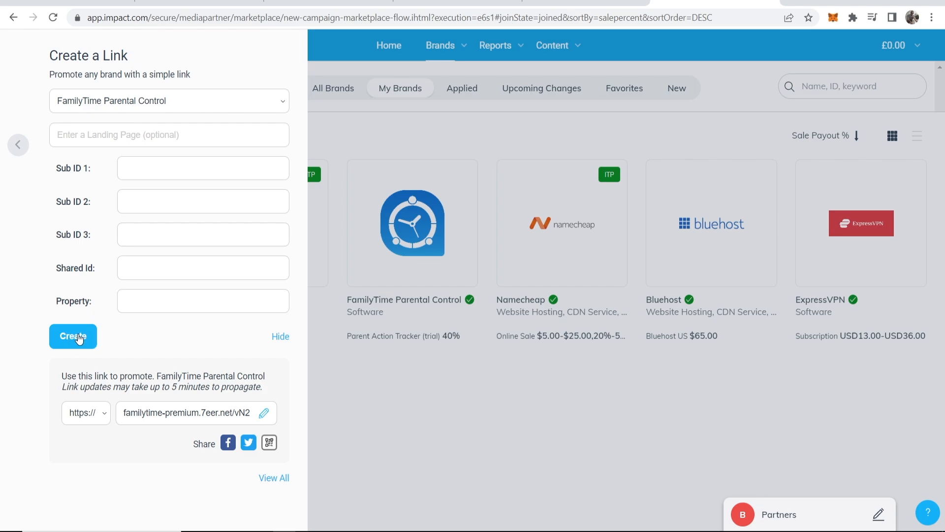
mouse_move(225, 415)
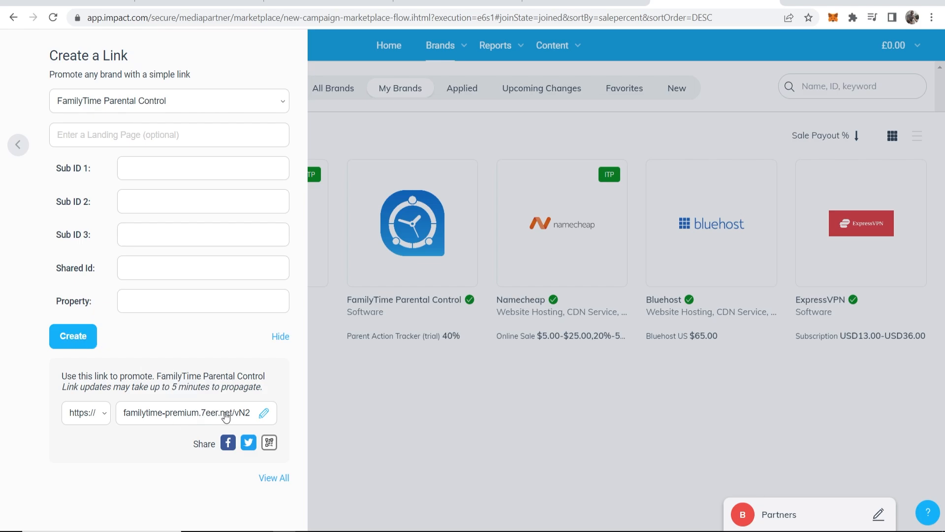
mouse_move(265, 469)
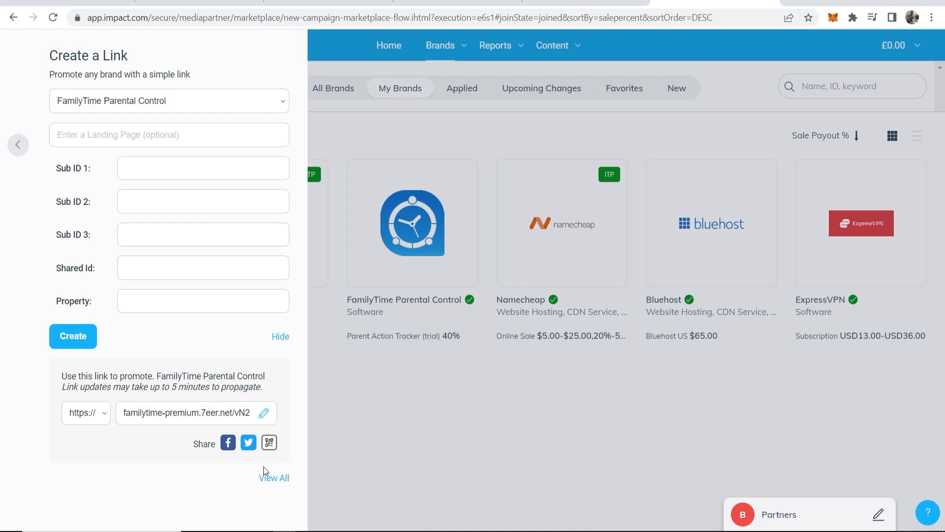
click(274, 477)
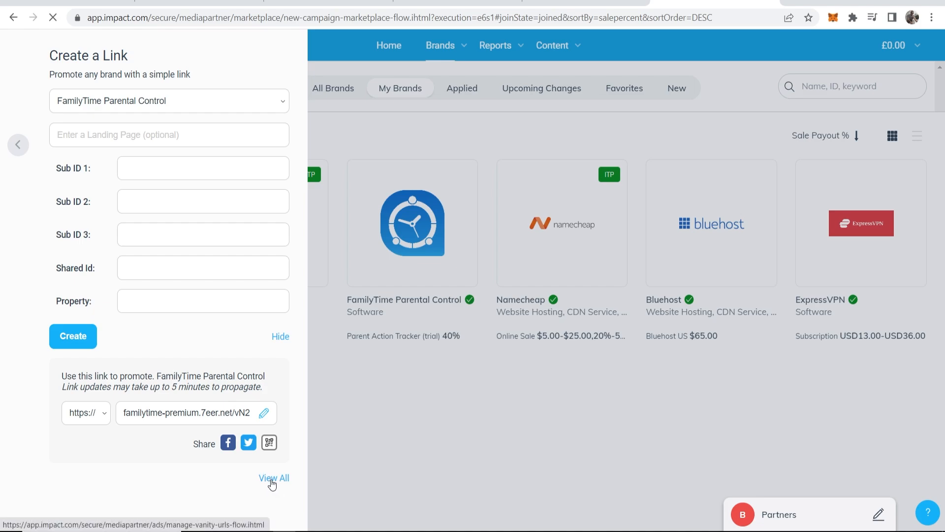
Step: Copy the FamilyTime vanity link from the Manage Vanity Links list
click(273, 477)
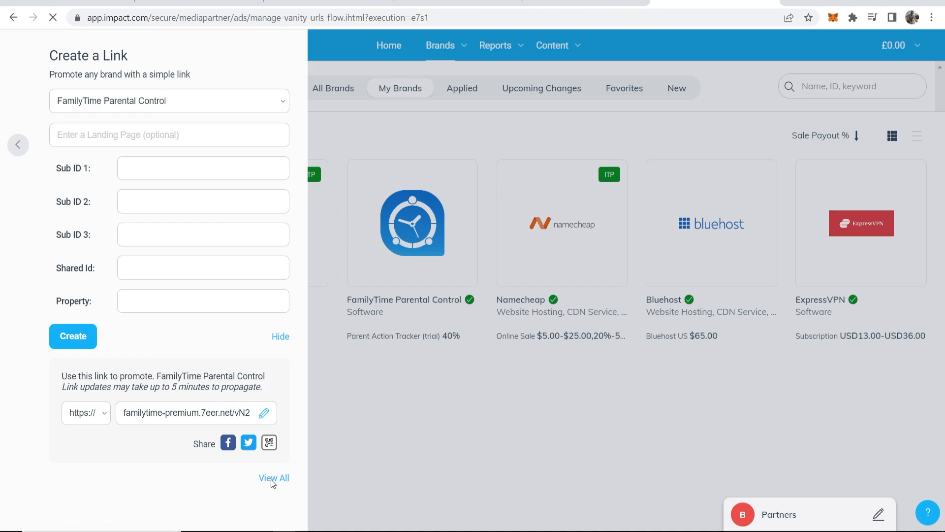
click(274, 477)
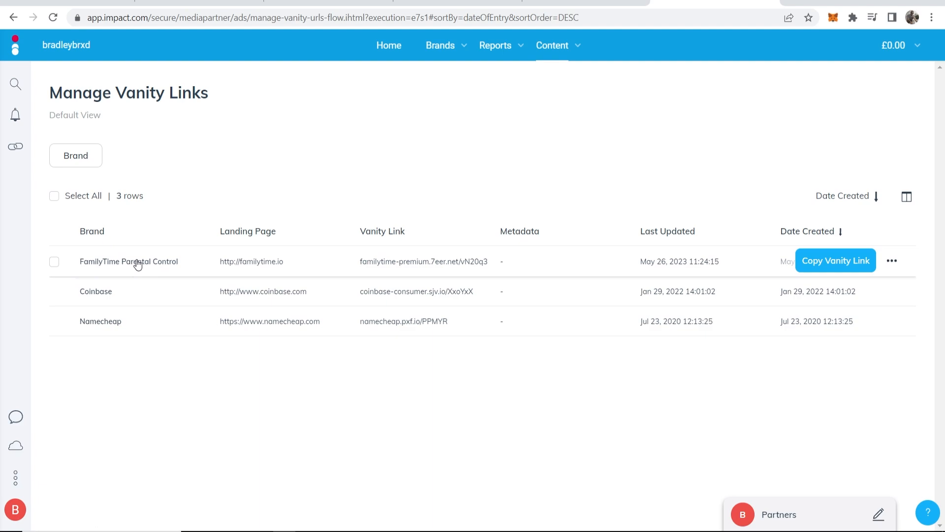
double_click(480, 262)
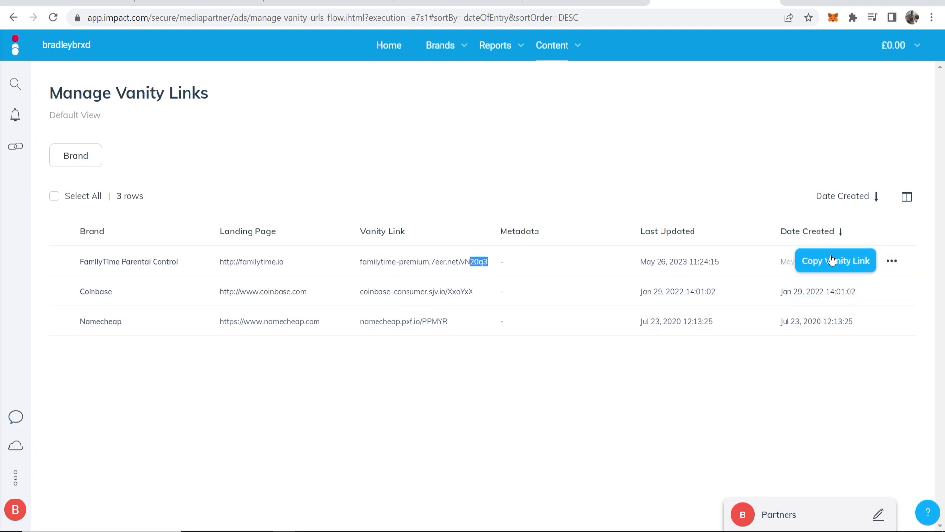
click(835, 260)
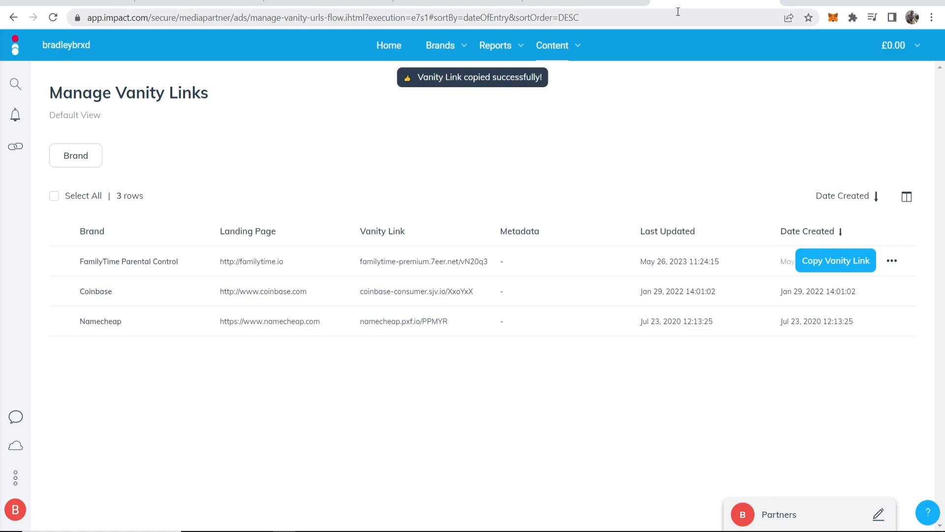
mouse_move(690, 6)
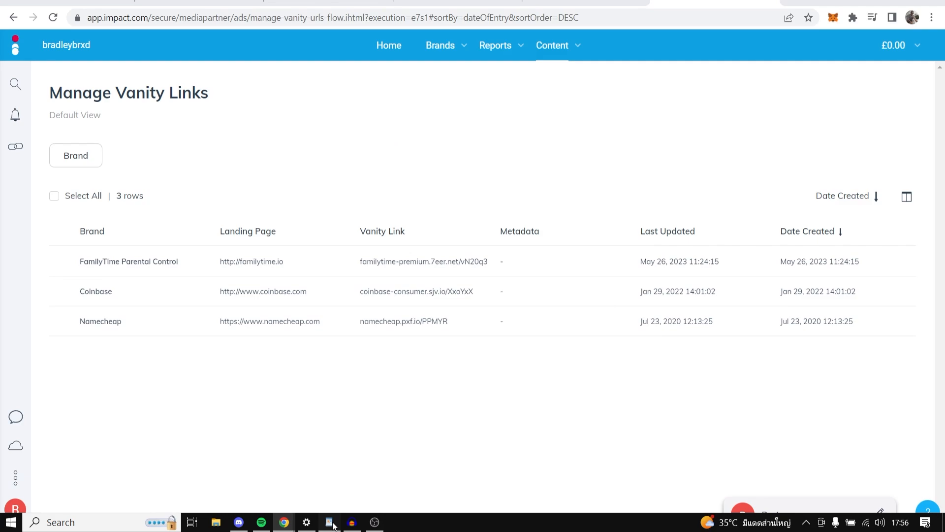
click(329, 522)
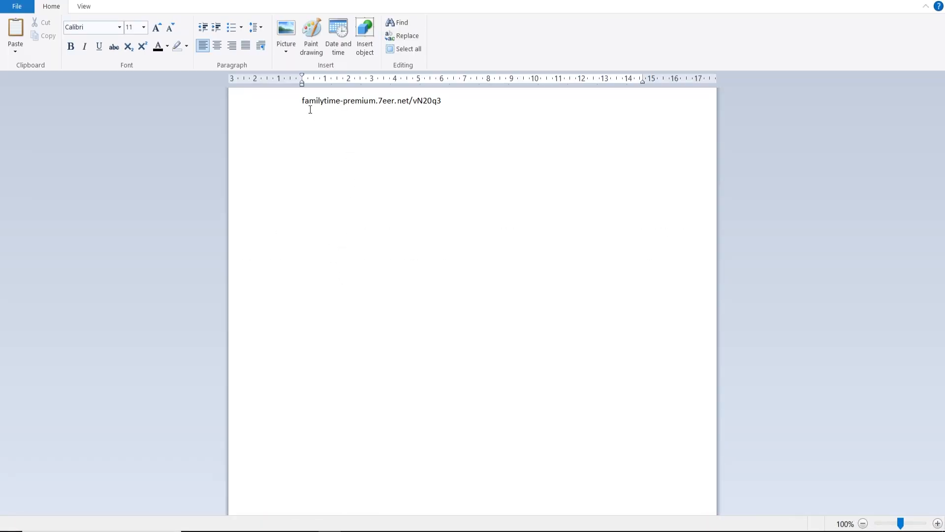
mouse_move(429, 114)
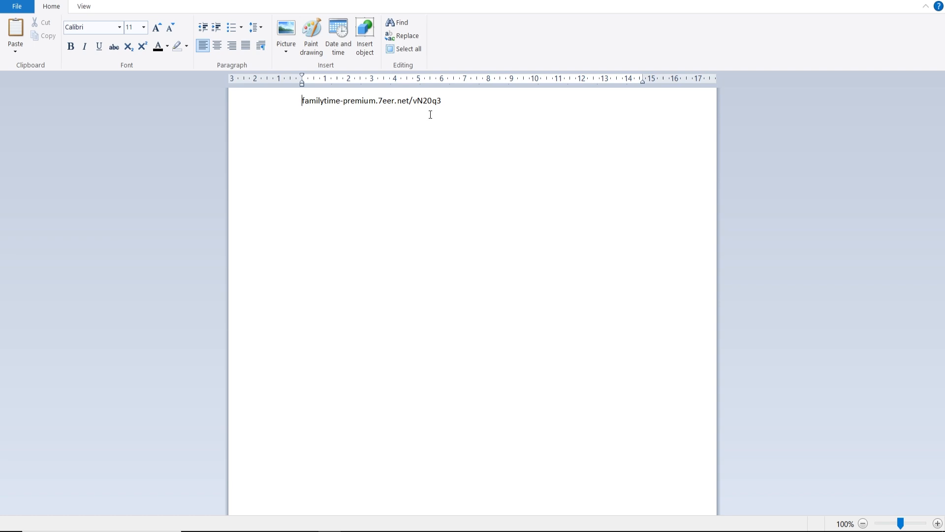
text(http://)
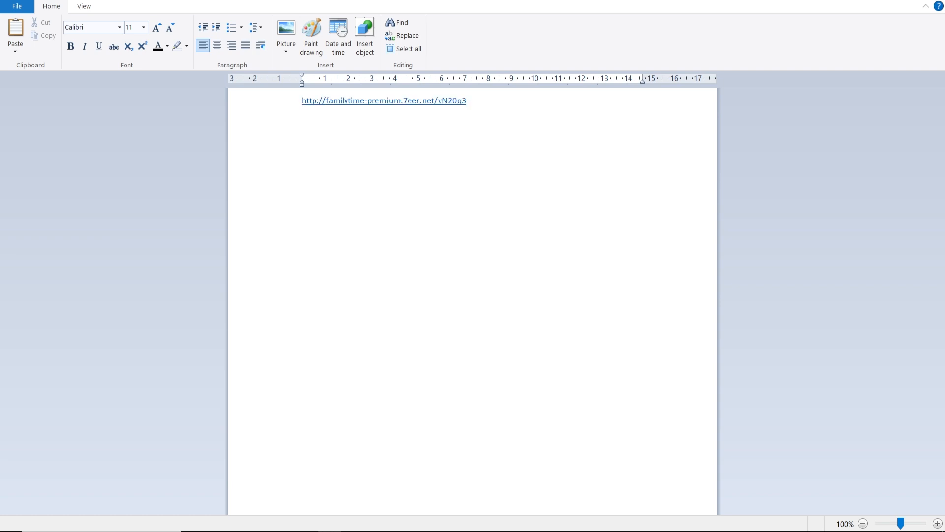
click(370, 100)
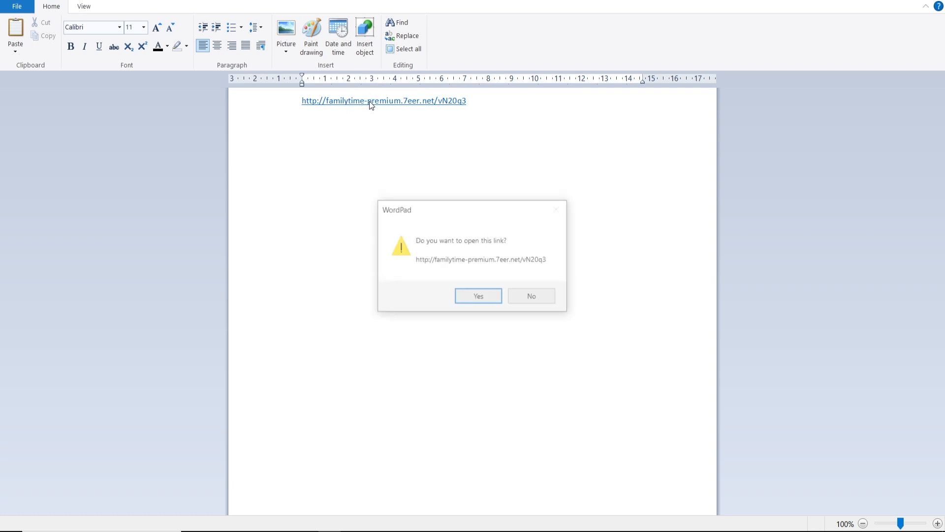
click(479, 296)
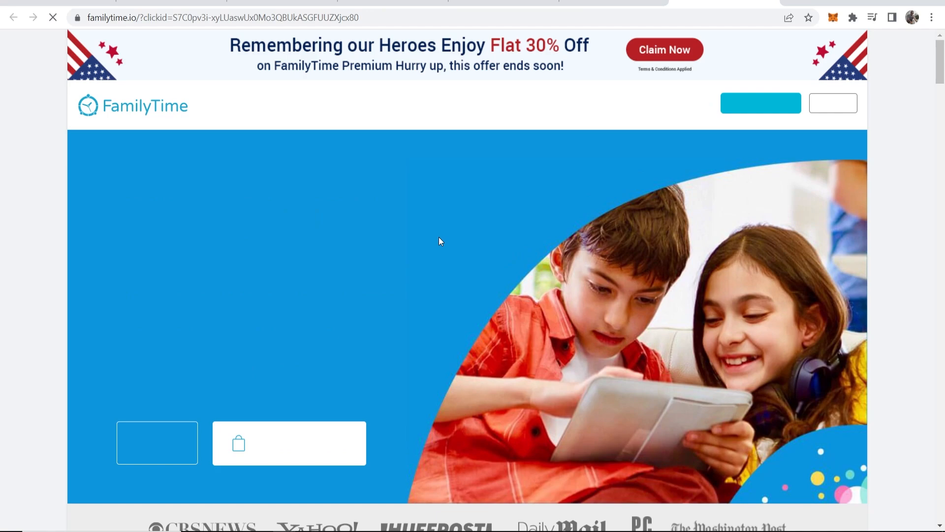